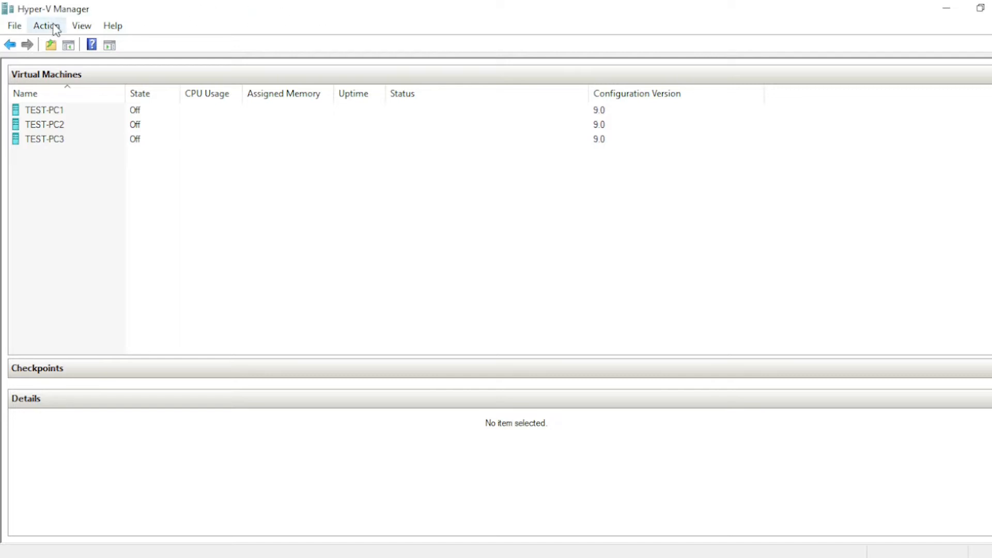
- Bring up the Action menu of virtual machine commands in Hyper-V Manager
click(46, 25)
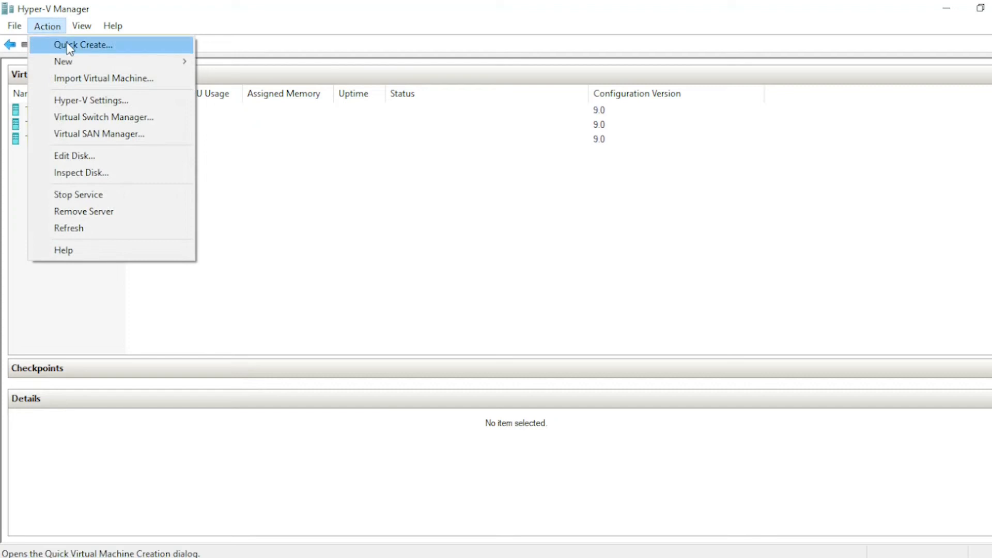
- Start Quick Create and select Ubuntu 22.04 LTS (2.31 GB download) as the operating system
click(82, 45)
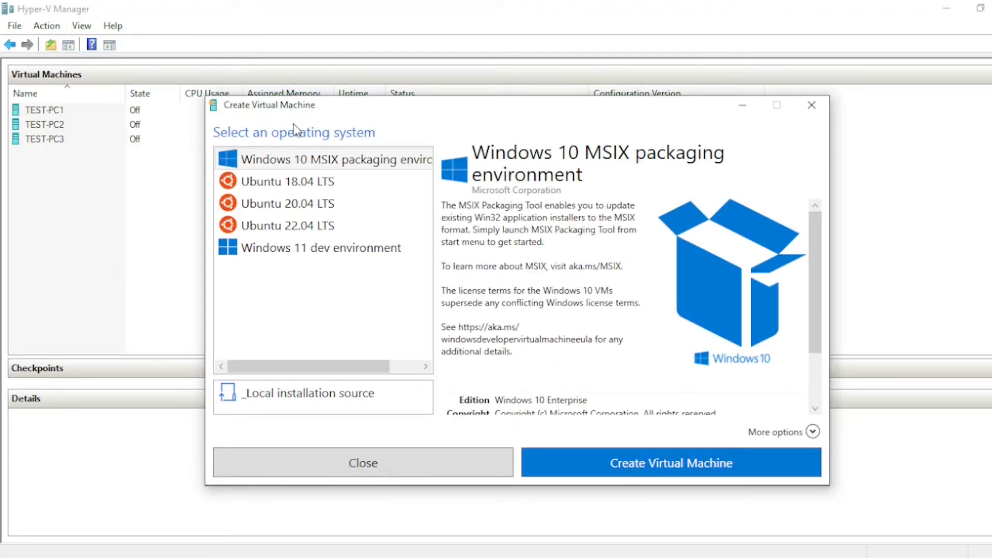
mouse_move(308, 113)
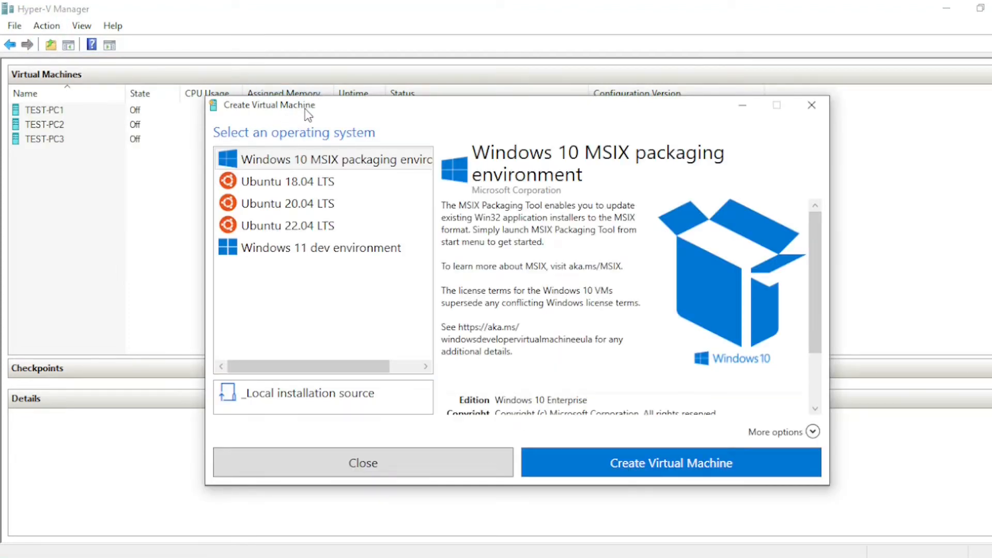
click(291, 181)
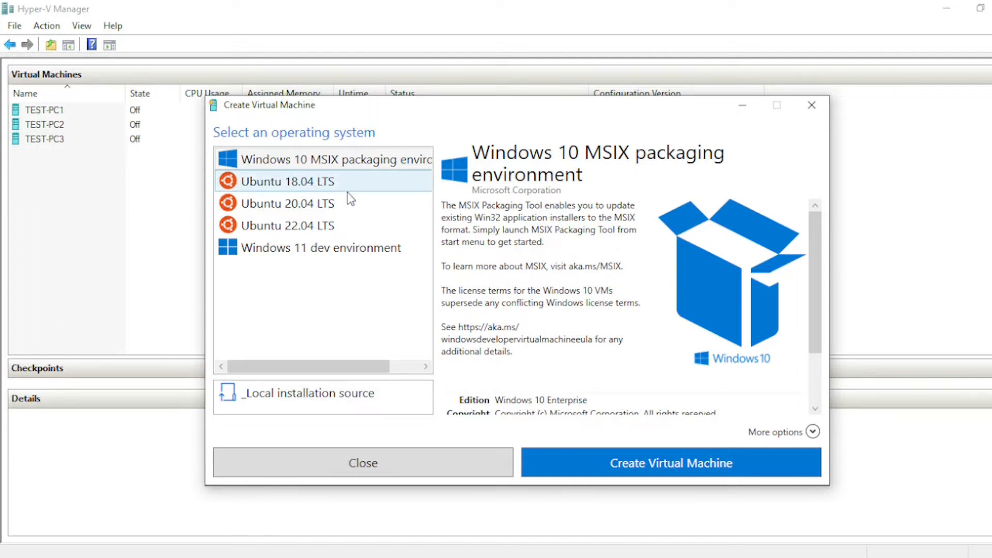
click(289, 204)
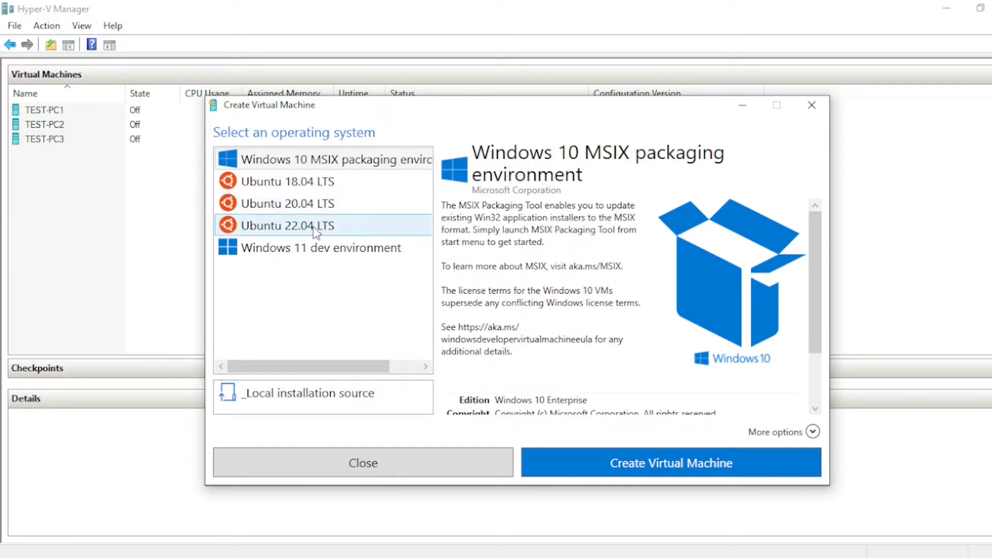
mouse_move(286, 230)
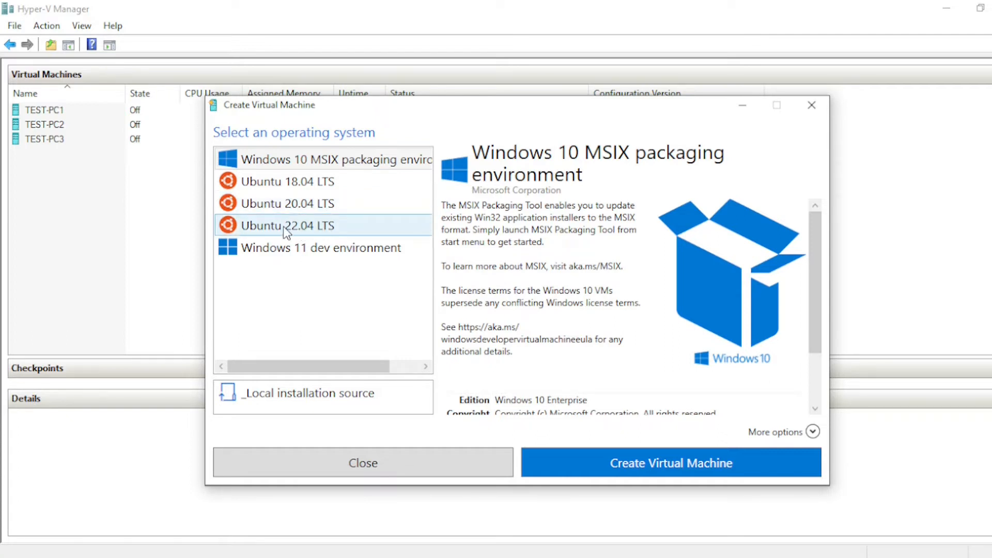
mouse_move(301, 235)
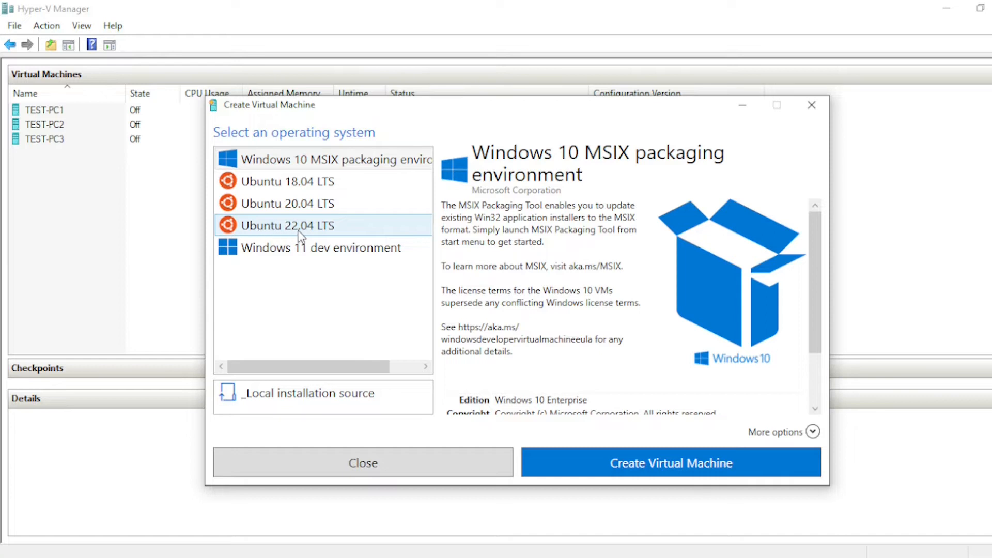
mouse_move(334, 236)
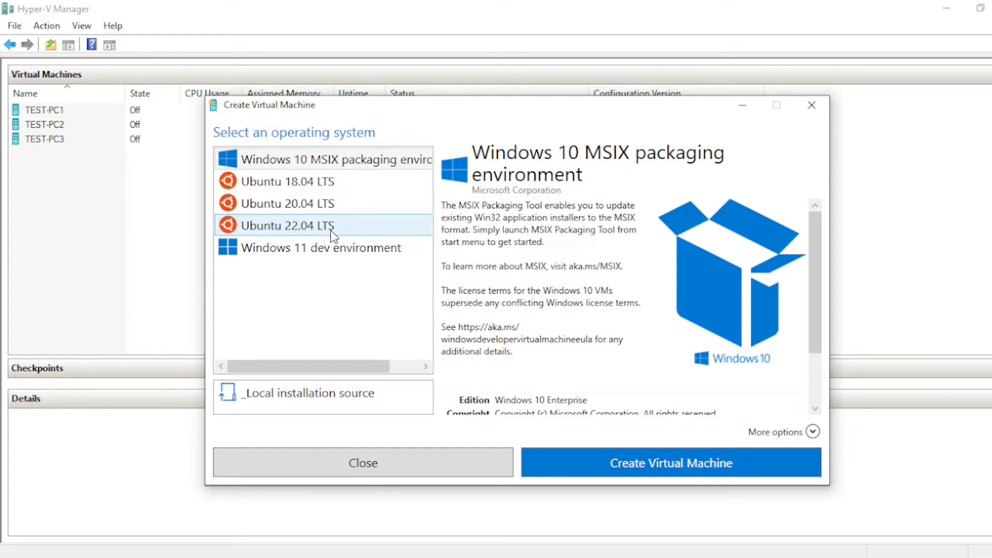
click(288, 219)
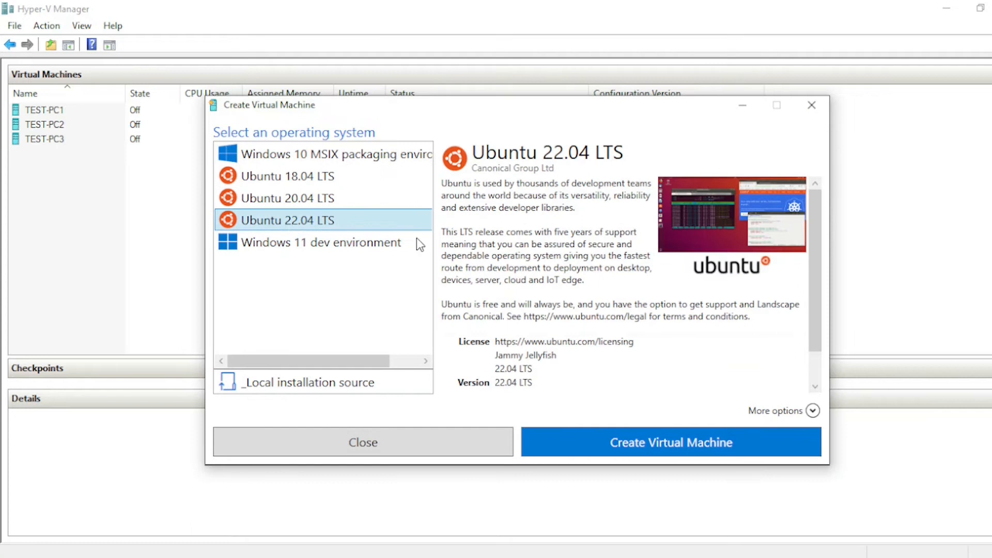
scroll(down, 3)
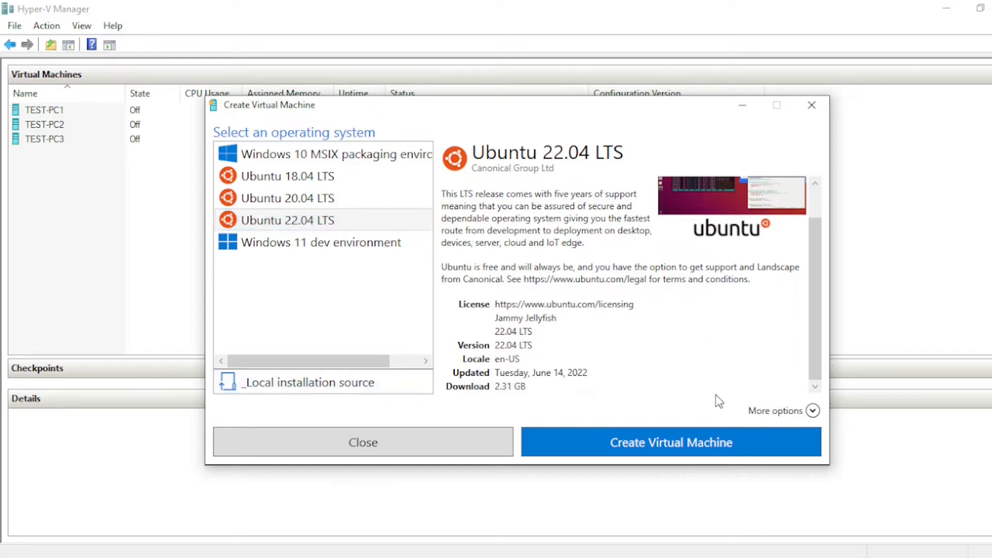
- Under More options choose the External Wifi network and create the Ubuntu 22.04 LTS machine
click(814, 410)
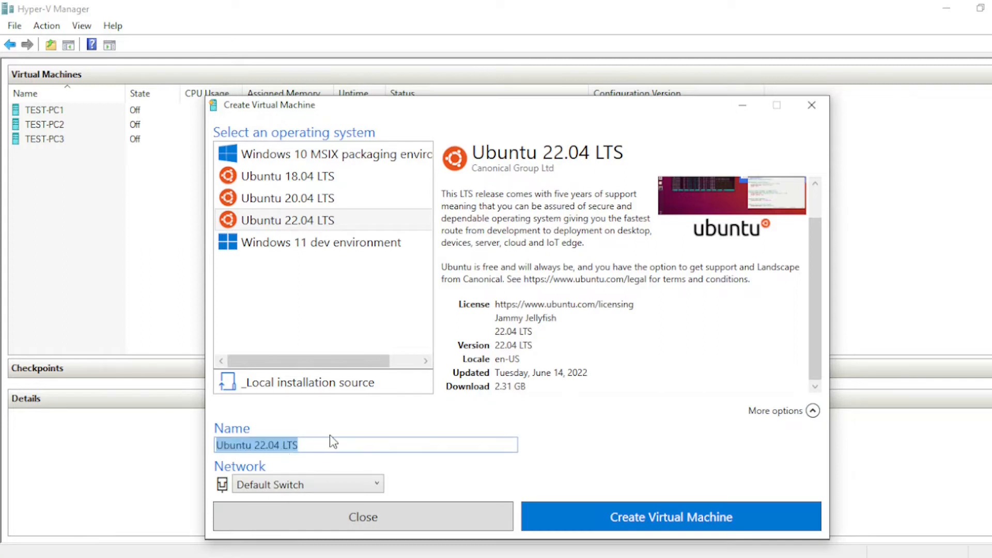
mouse_move(342, 484)
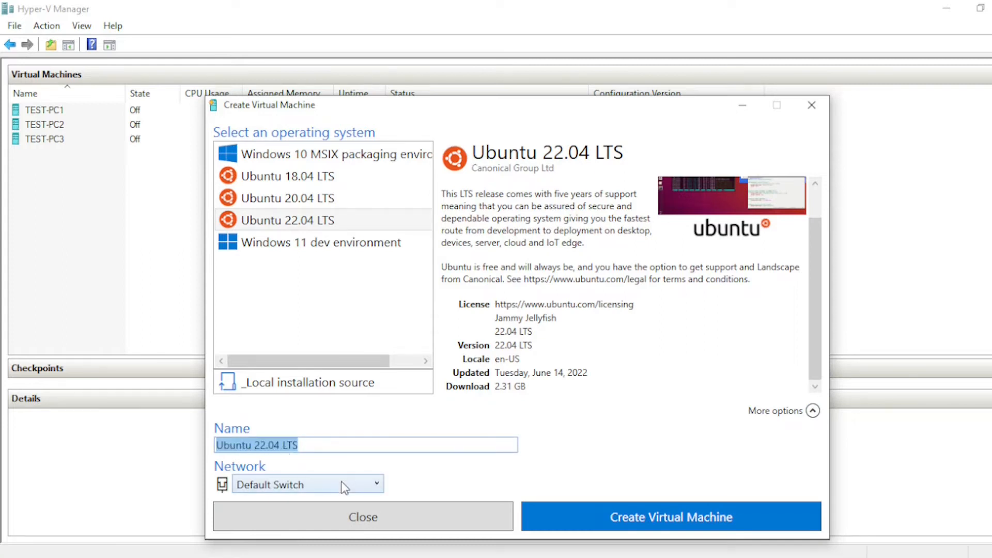
click(307, 484)
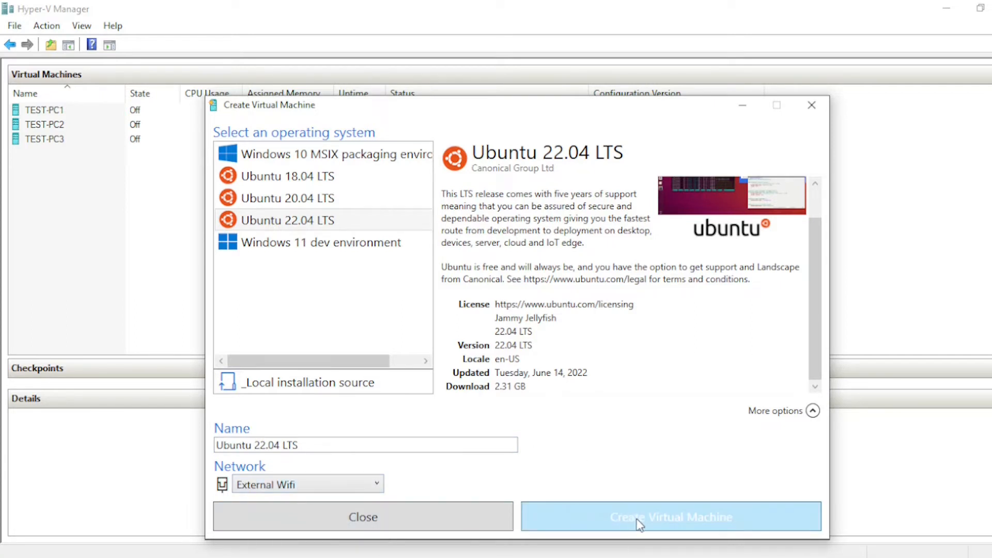
click(672, 516)
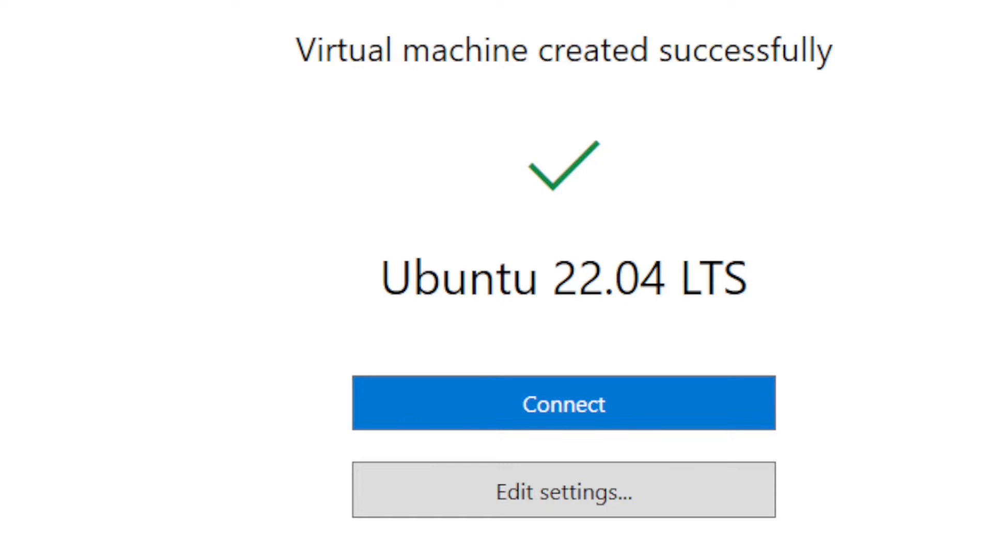
mouse_move(568, 326)
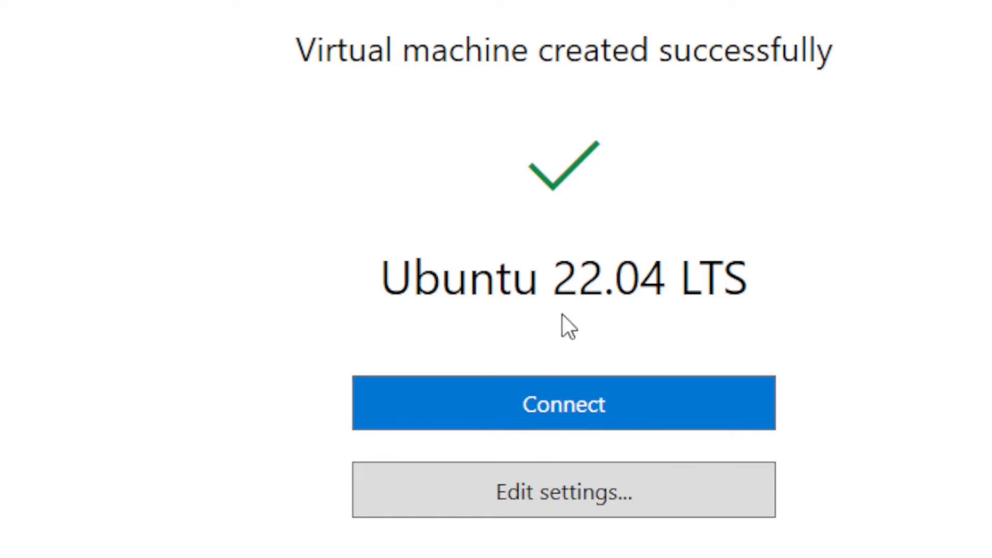
- Connect to the newly created Ubuntu 22.04 LTS virtual machine from the success page
click(564, 403)
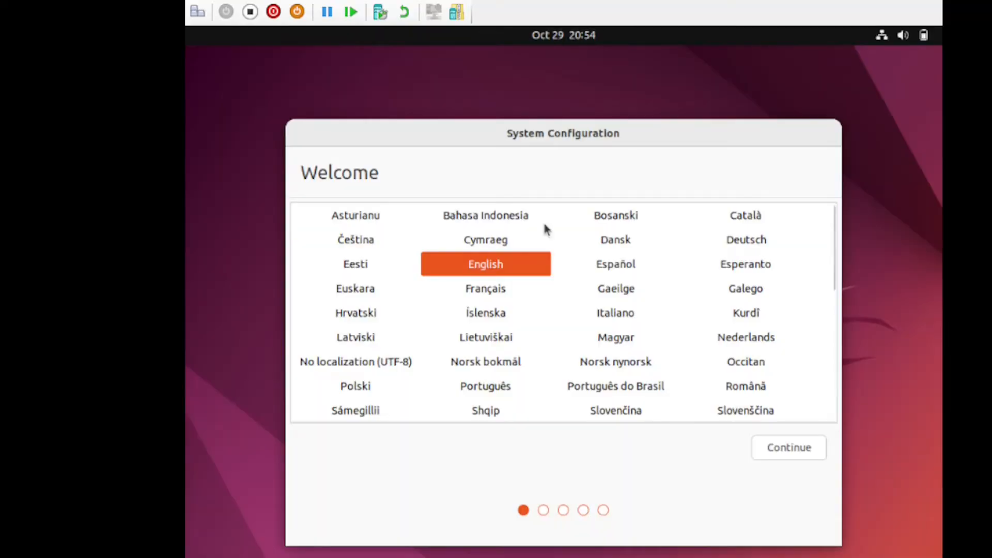
mouse_move(626, 203)
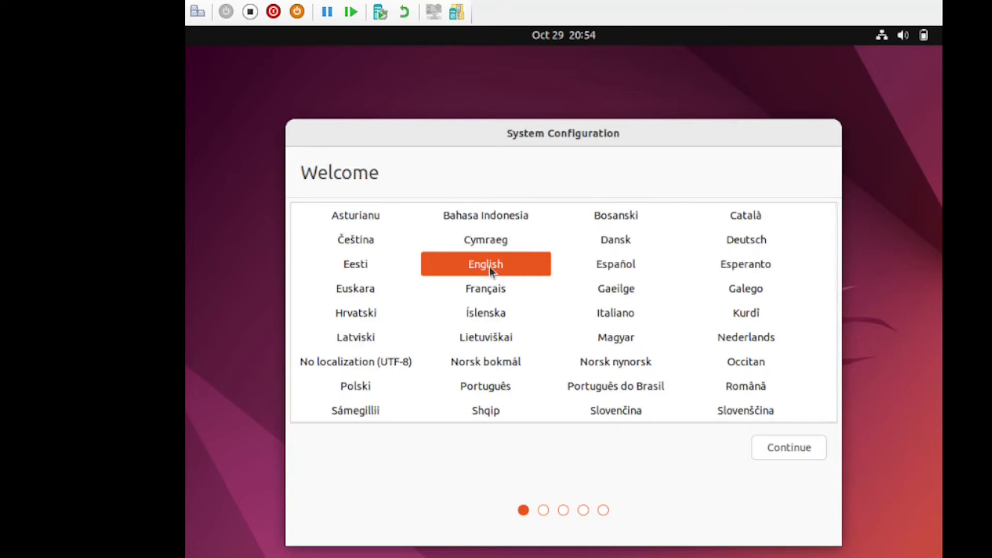
- Confirm English language and English (US) keyboard layout in Ubuntu setup, reaching the location step
click(789, 448)
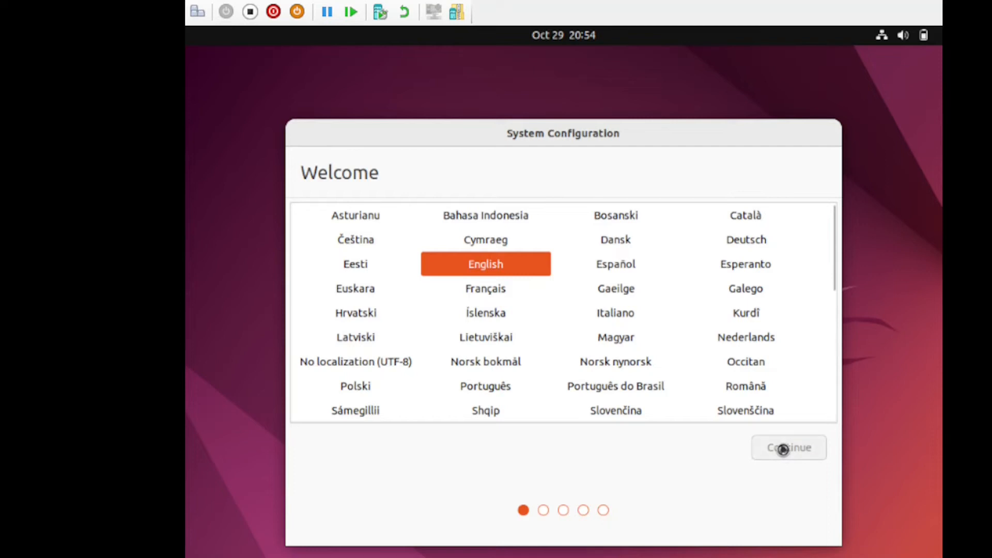
click(788, 447)
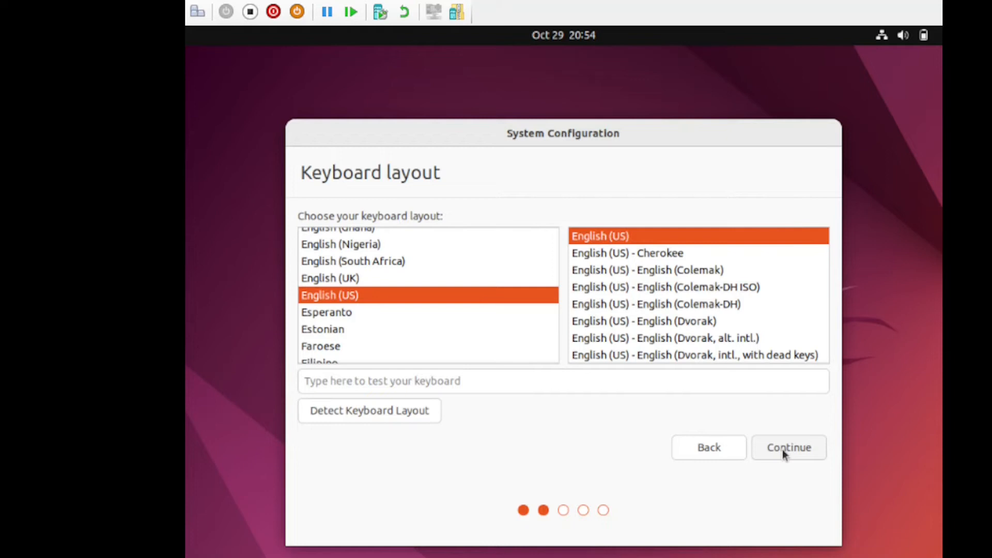
click(788, 447)
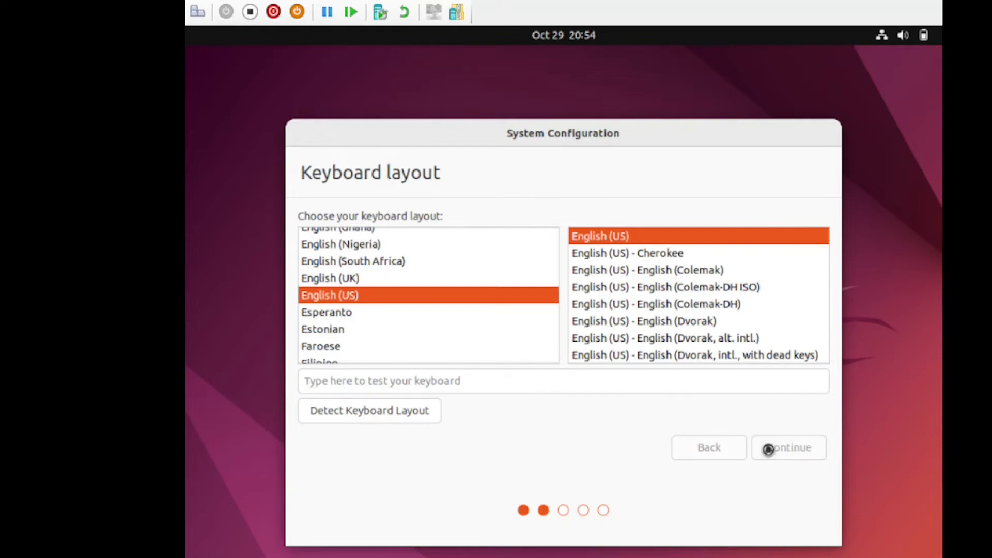
click(788, 448)
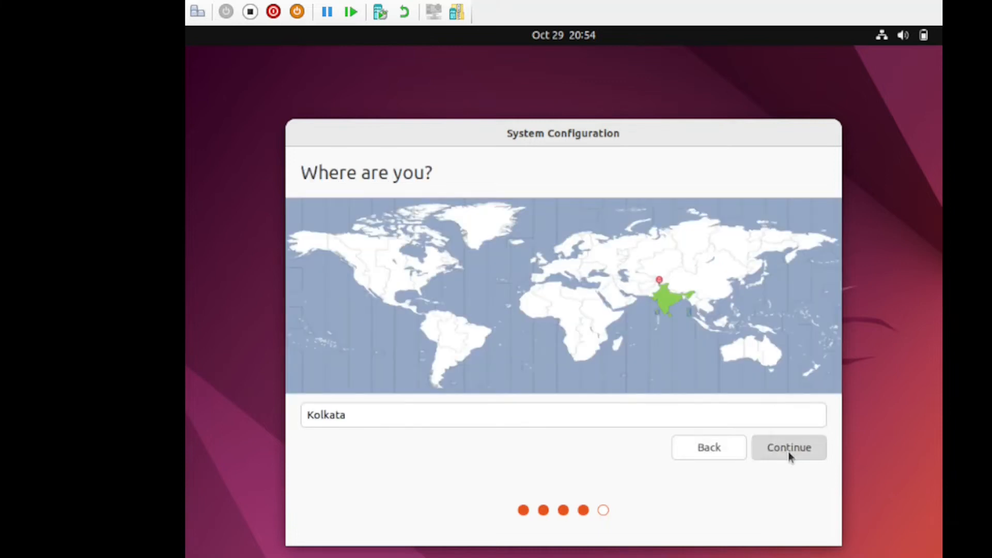
- Accept the Kolkata location and create the account 'Chander Mani Pandey' with its password
click(789, 448)
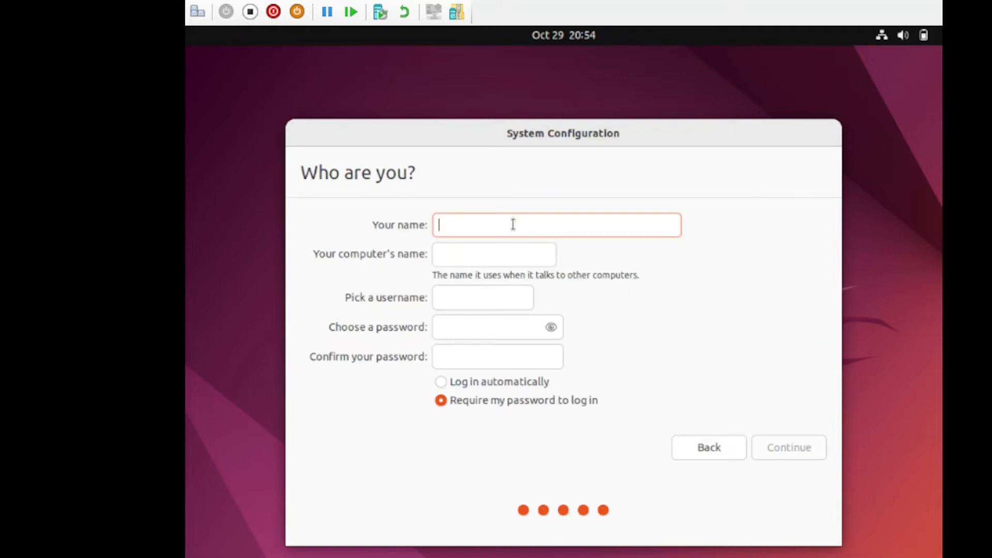
text(Ch)
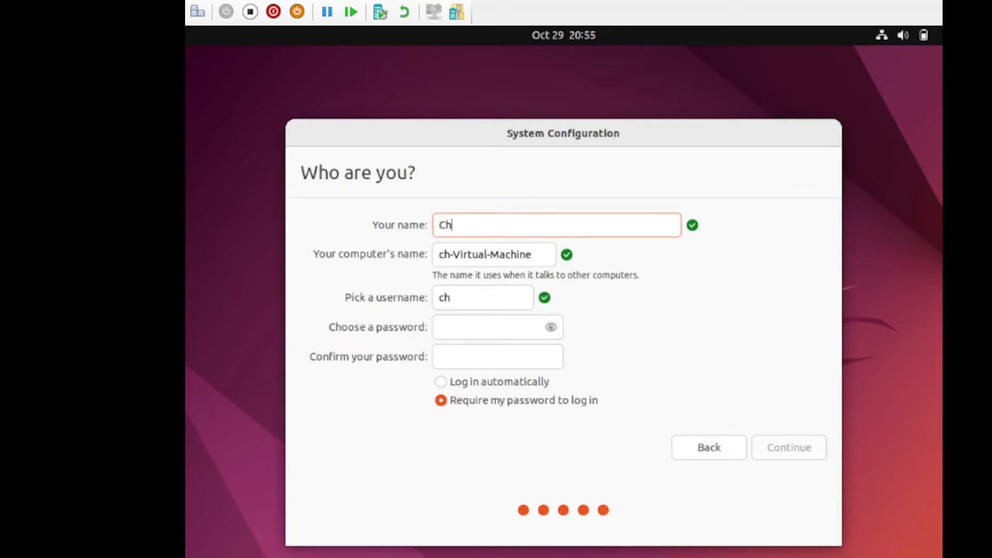
text(Chander Mani Pandey)
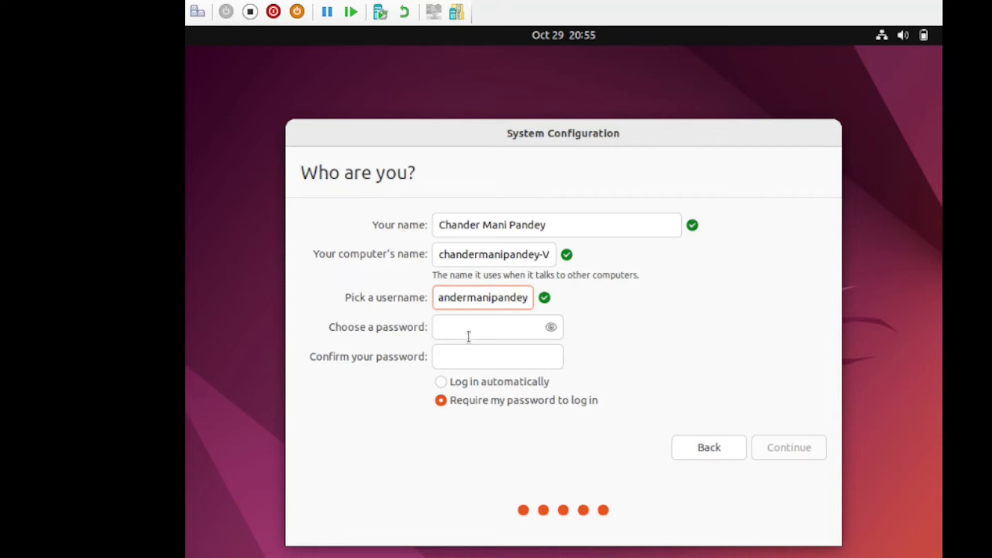
text(•)
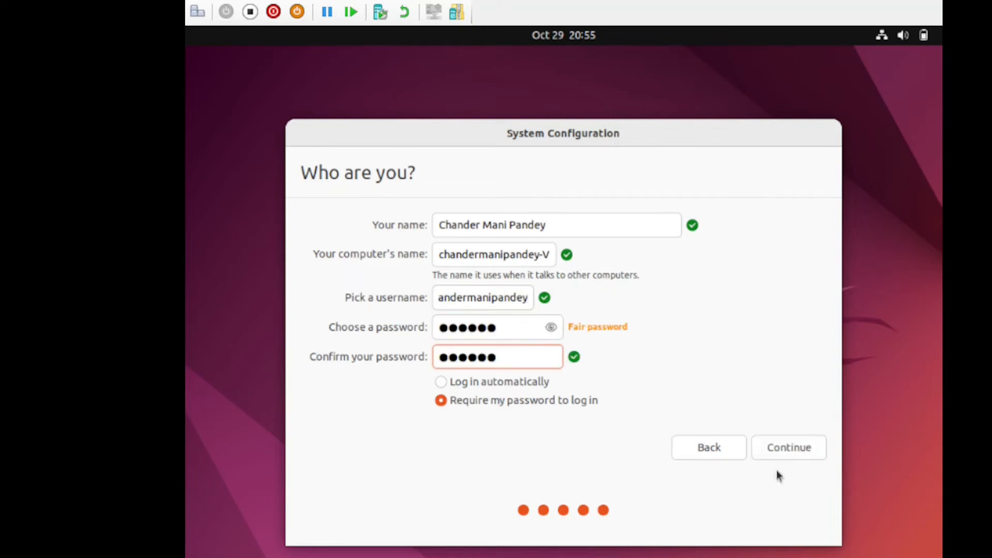
click(787, 448)
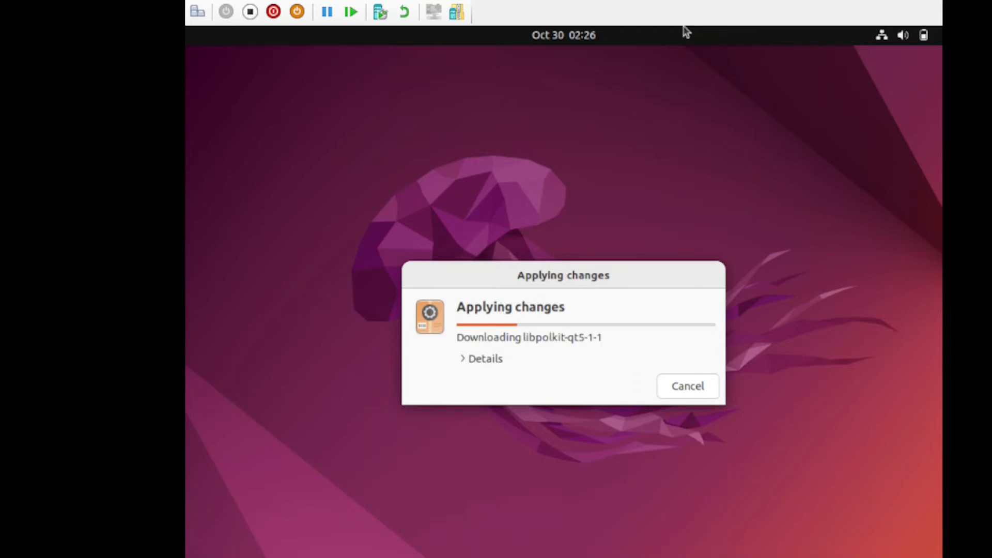
mouse_move(520, 287)
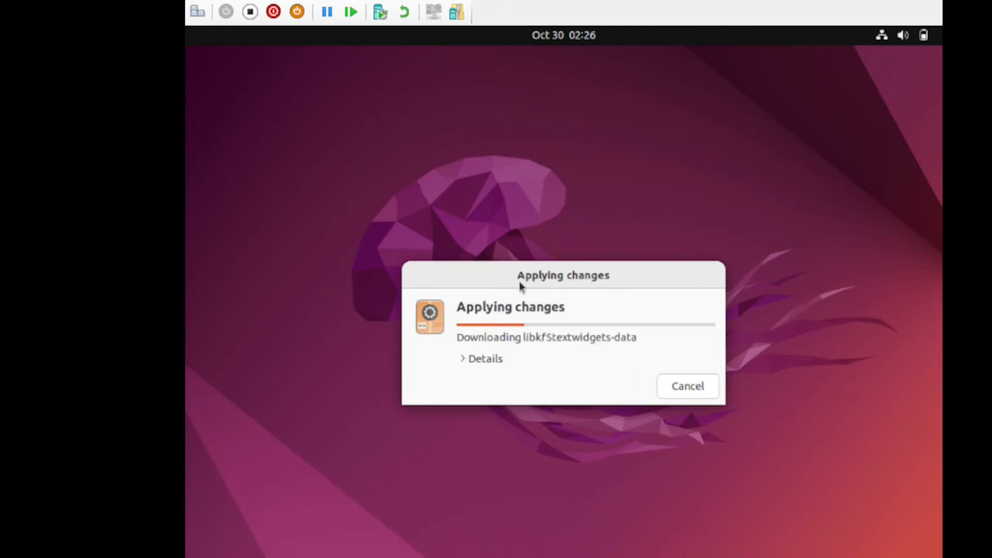
- Reconnect to the VM session after configuration to reach the xrdp login dialog
click(485, 359)
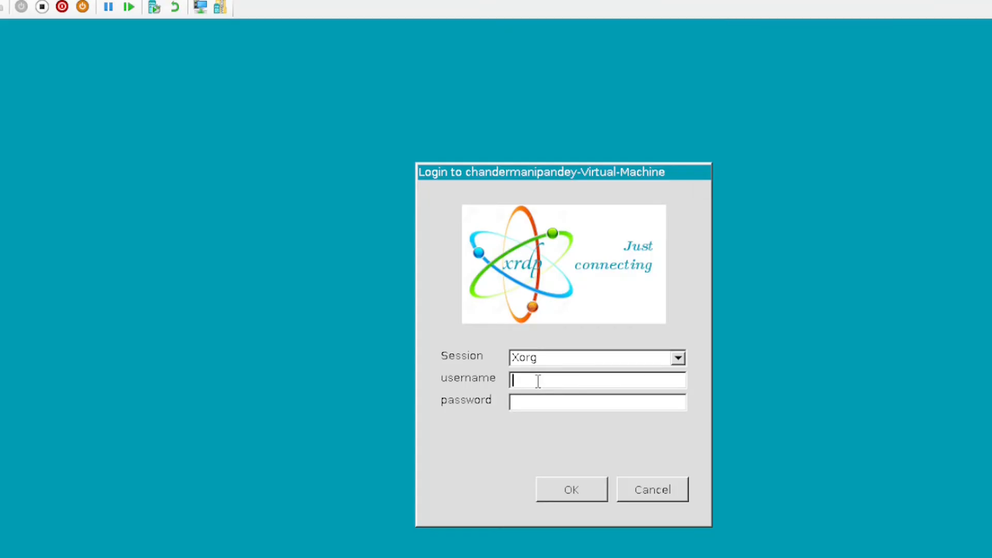
- Log in to the xrdp Xorg session with the 'chande' username and password
text(chande)
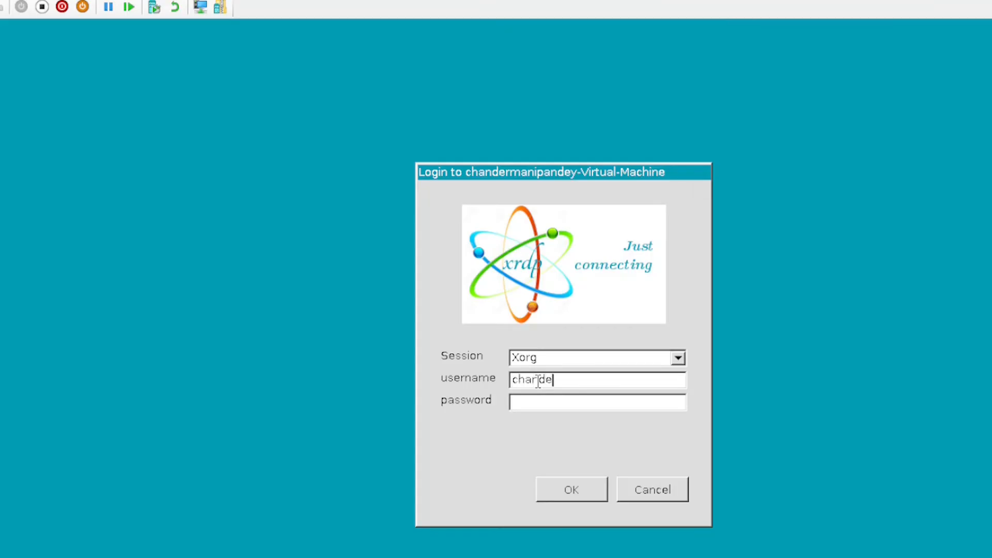
click(571, 489)
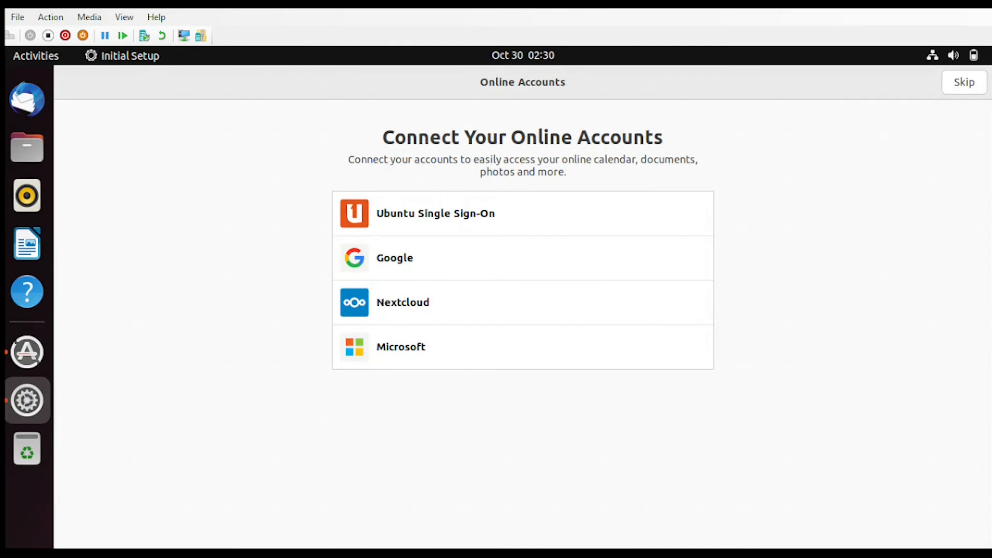
- Skip online accounts and Livepatch, keep reporting and location defaults, and finish Initial Setup
click(964, 81)
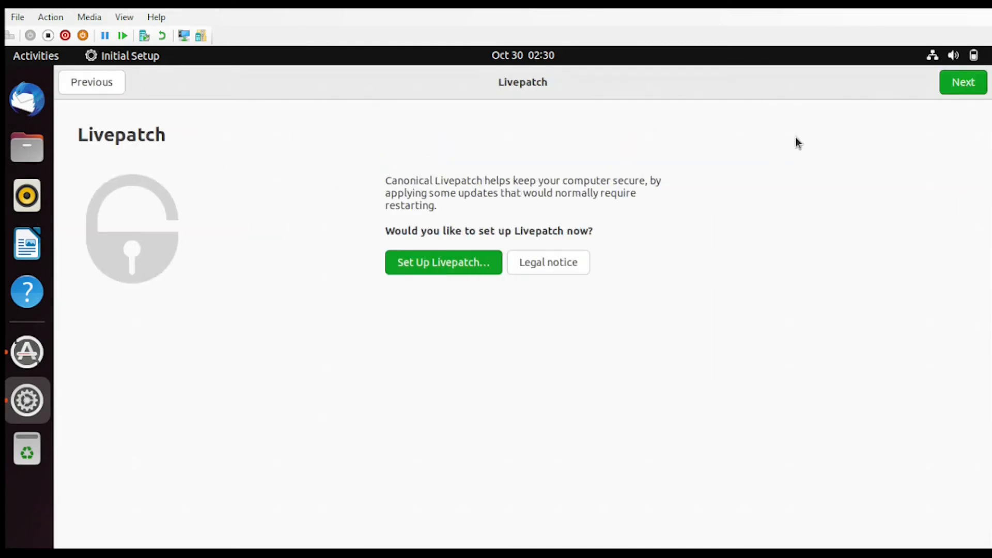
click(963, 82)
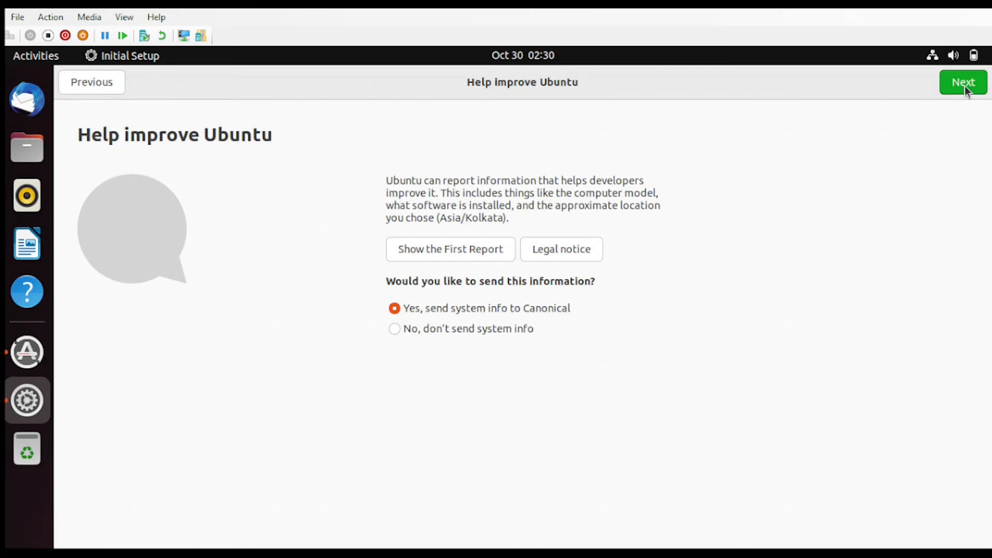
click(962, 82)
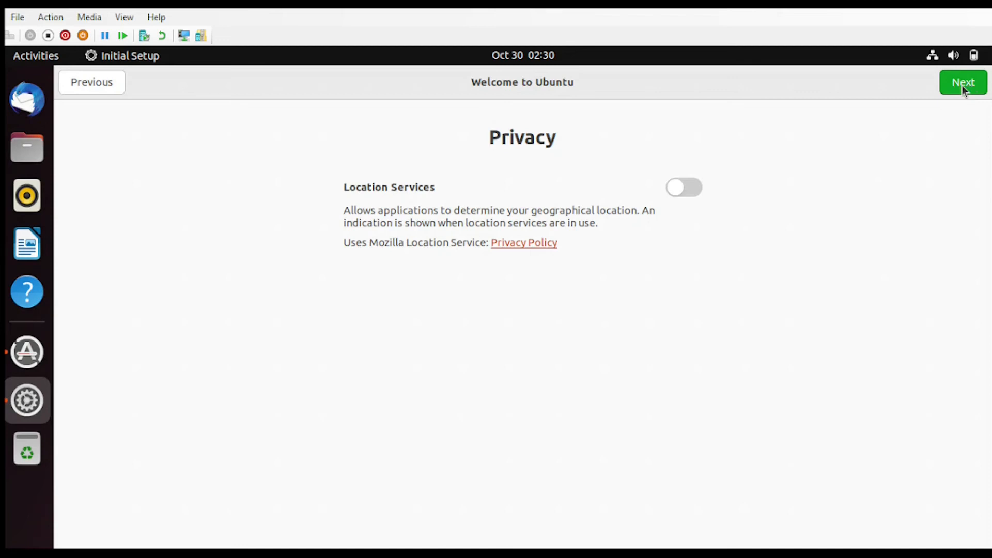
click(963, 83)
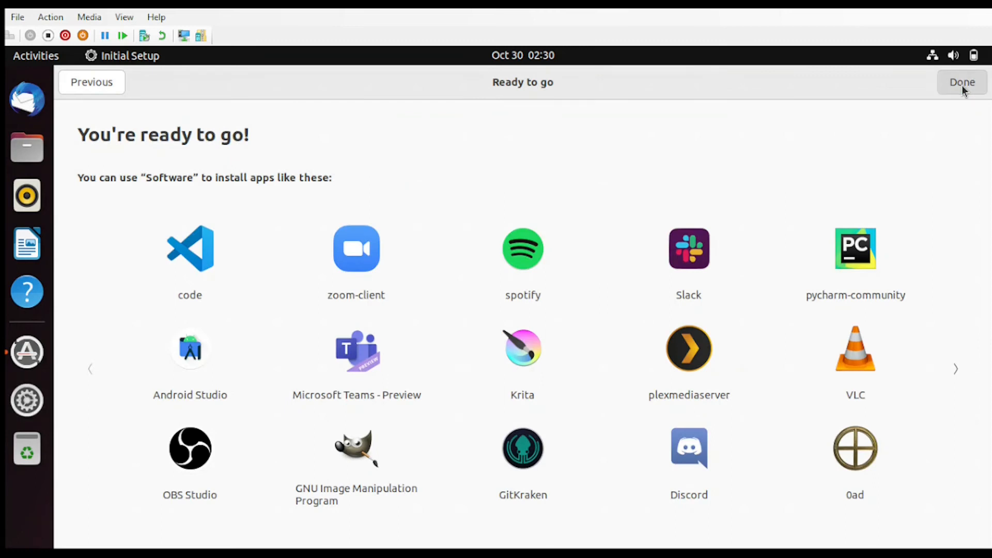
click(961, 82)
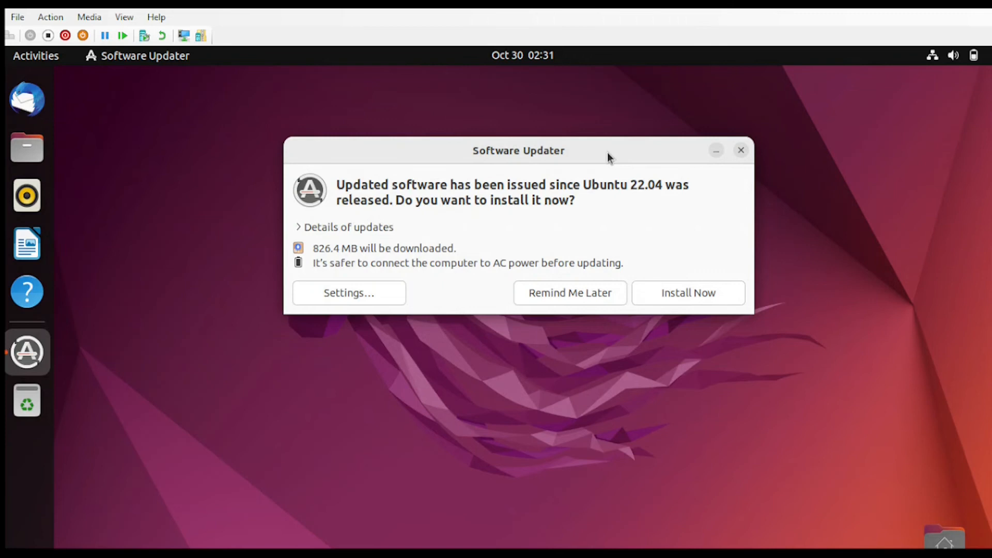
mouse_move(717, 150)
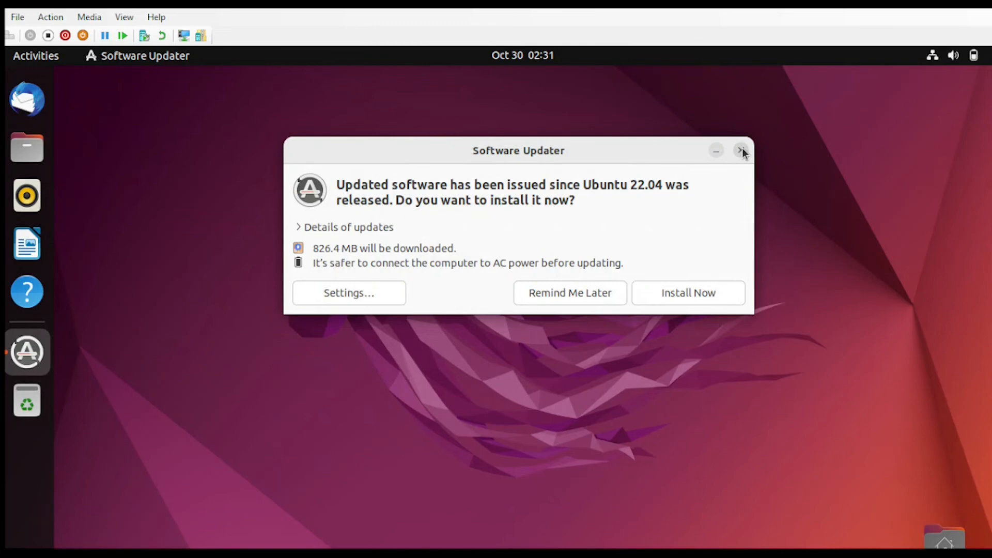
- Close the Software Updater window offering 826.4 MB of updates
click(741, 151)
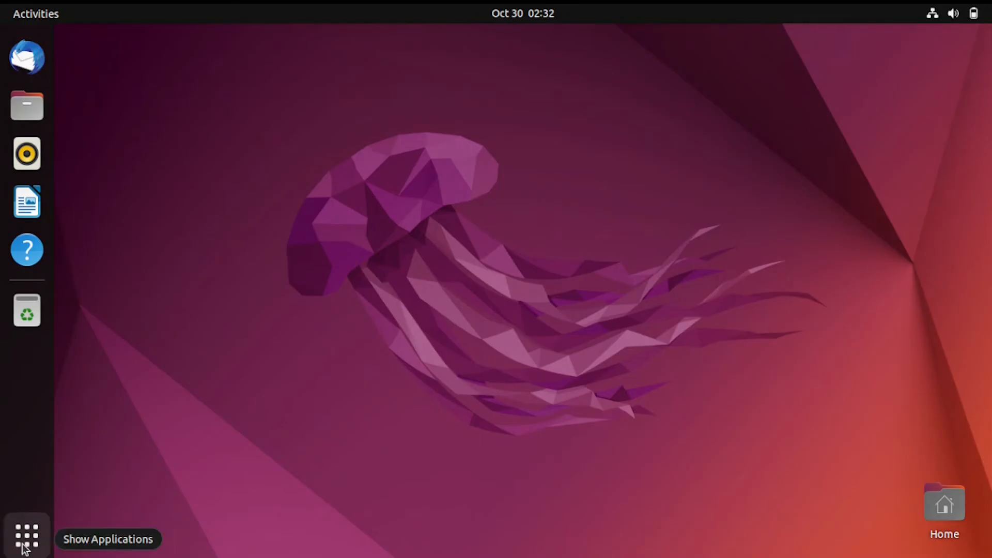
- Search 'ver' from Show Applications and bring up Ubuntu's About settings page
click(26, 534)
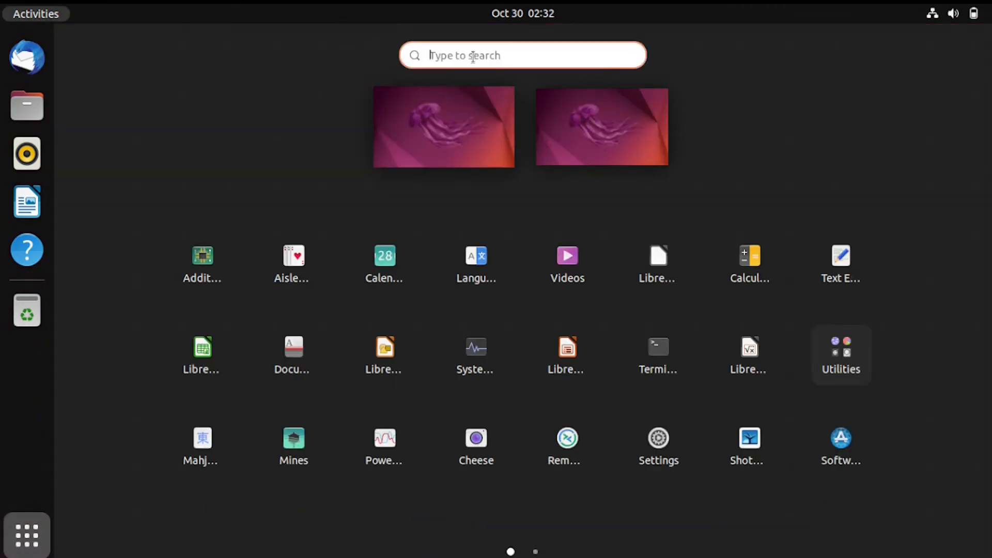
text(vel)
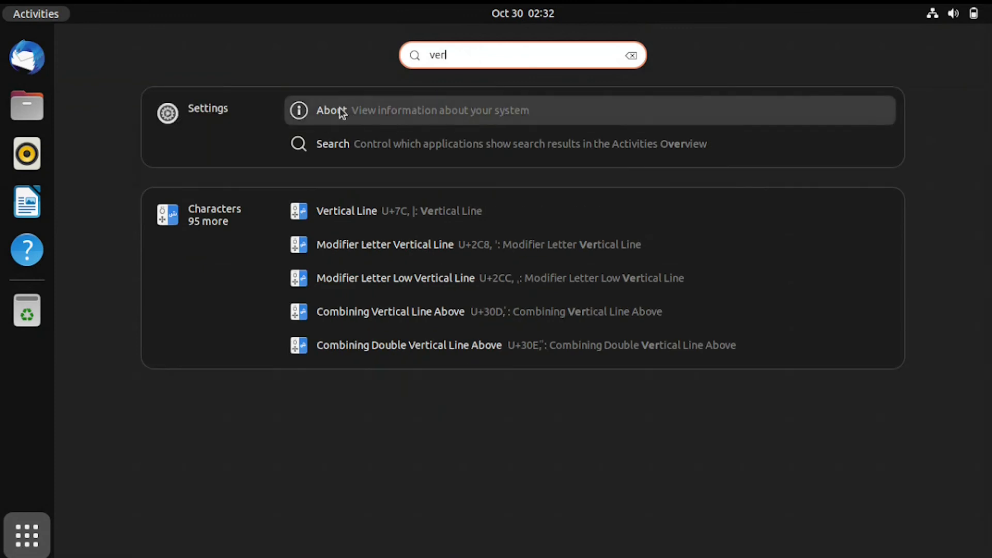
click(331, 110)
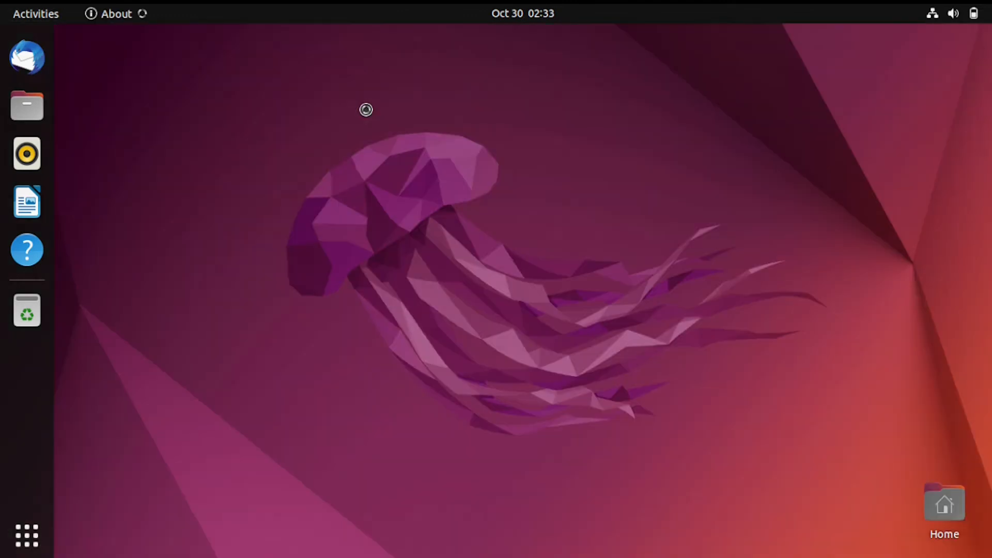
click(116, 14)
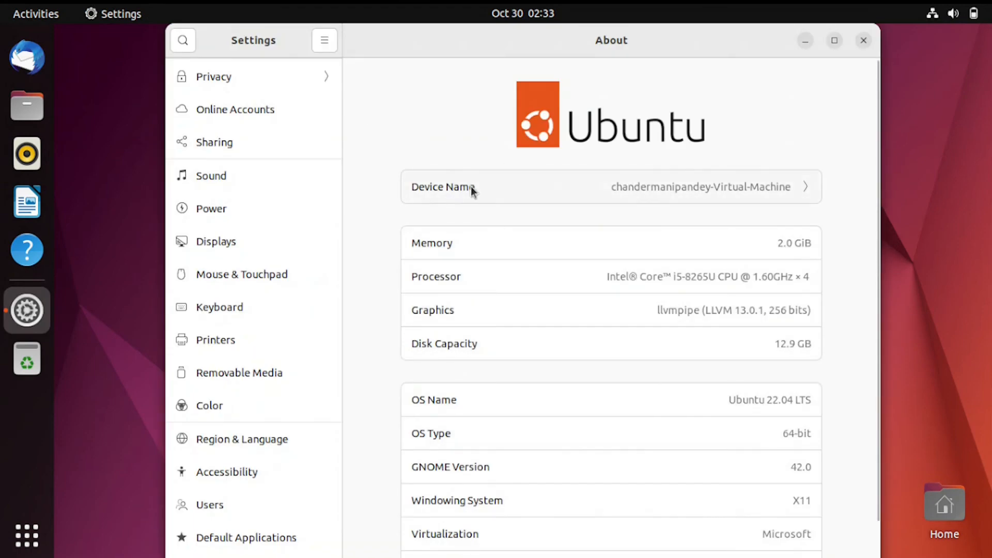
mouse_move(631, 191)
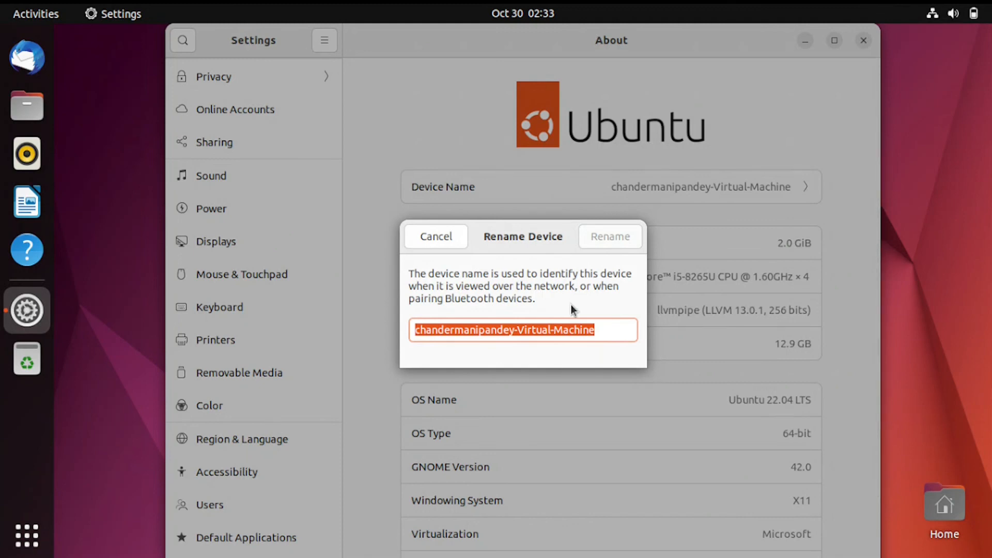
- Rename the device to Test-PC4 in the Rename Device dialog
text(Test-PC)
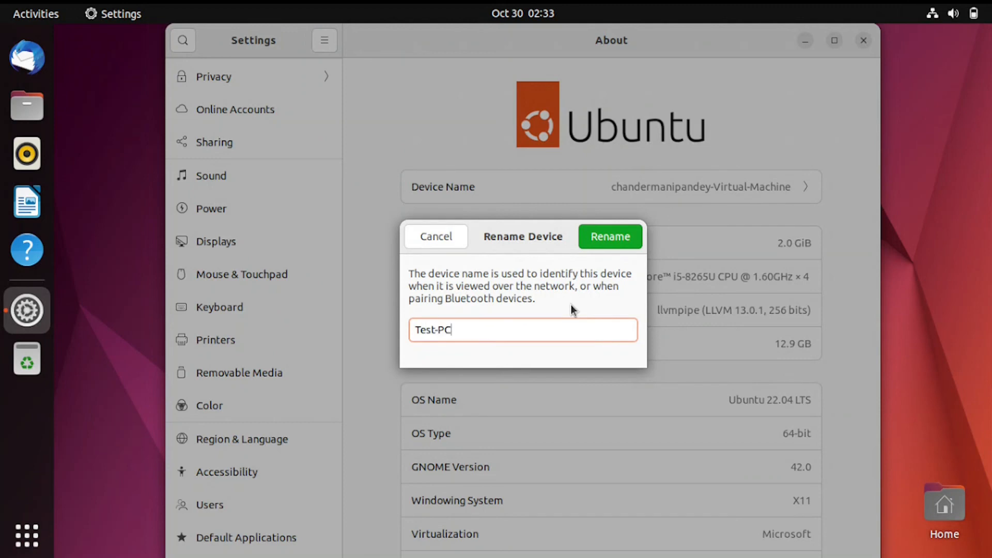
click(609, 236)
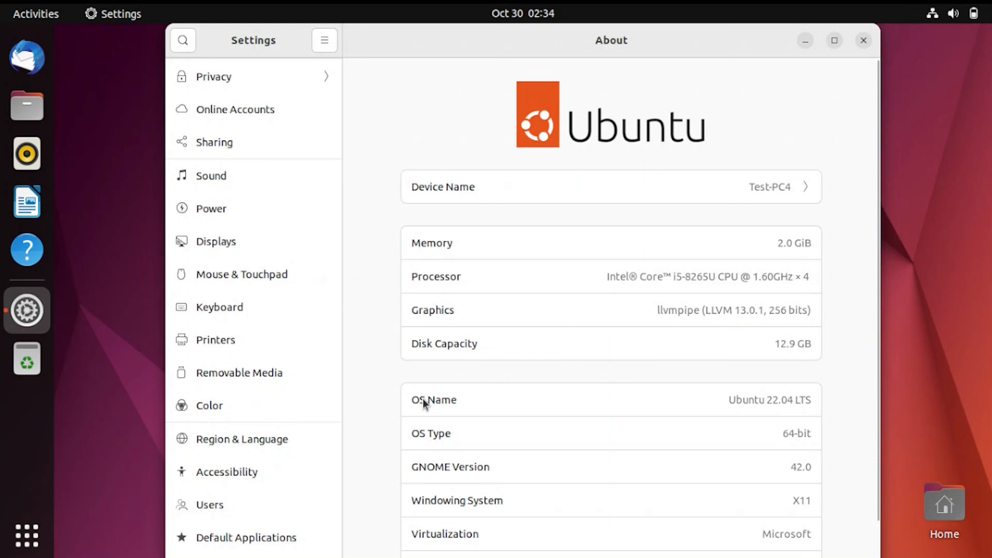
mouse_move(773, 405)
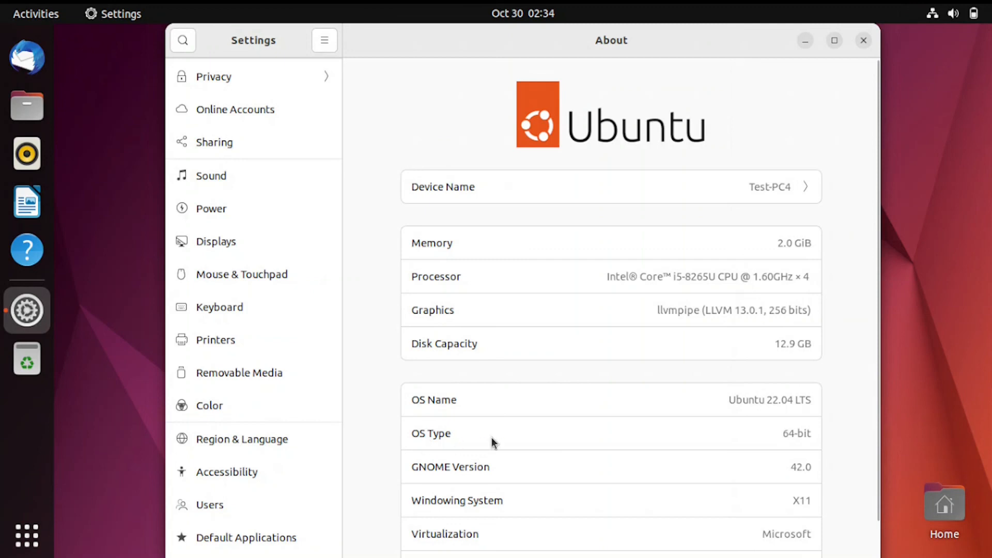
mouse_move(421, 477)
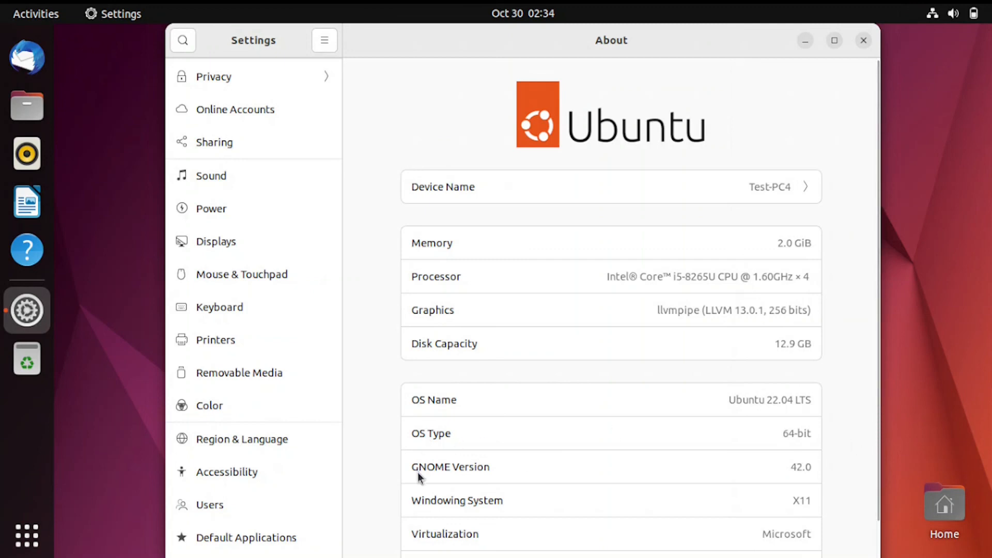
mouse_move(824, 477)
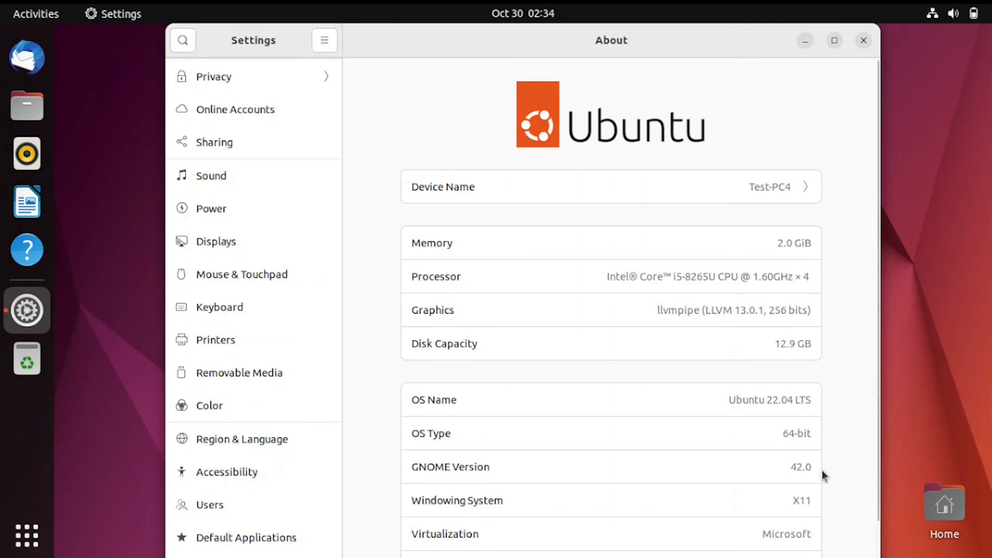
mouse_move(461, 518)
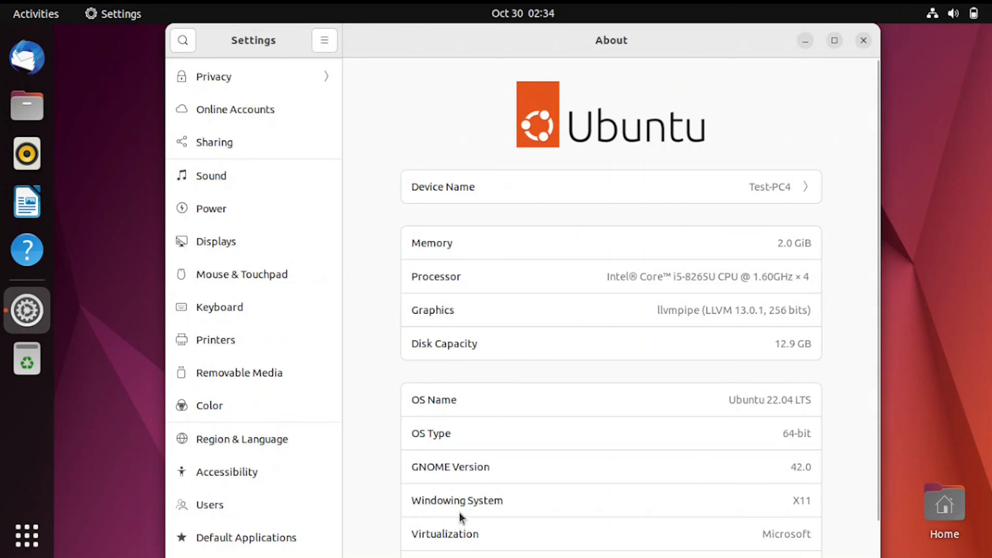